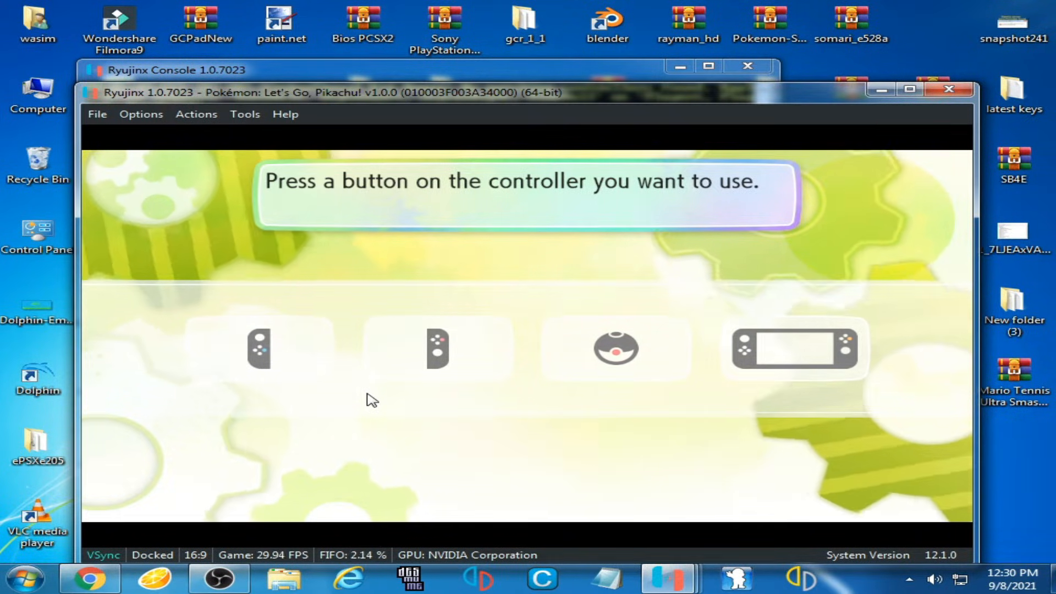
{"action": "mouse_move", "coordinate": [525, 332]}
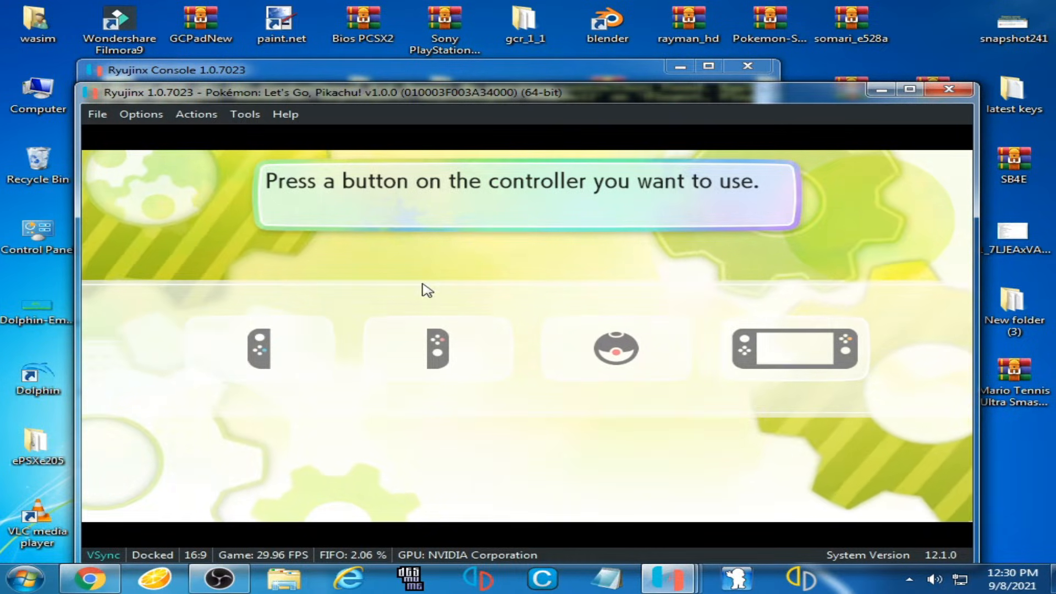
{"action": "mouse_move", "coordinate": [477, 265]}
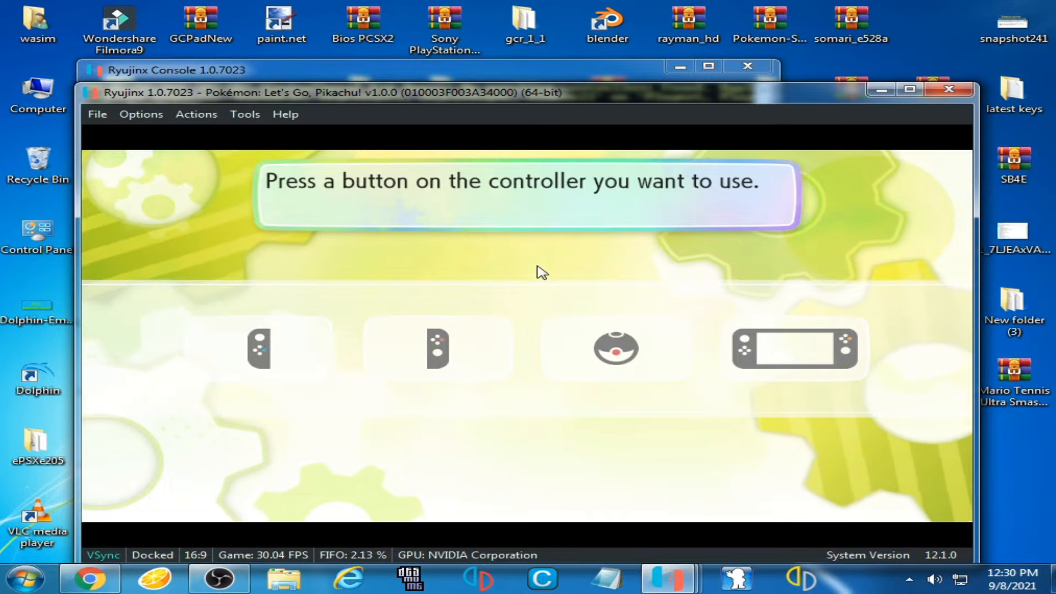
{"action": "mouse_move", "coordinate": [539, 244]}
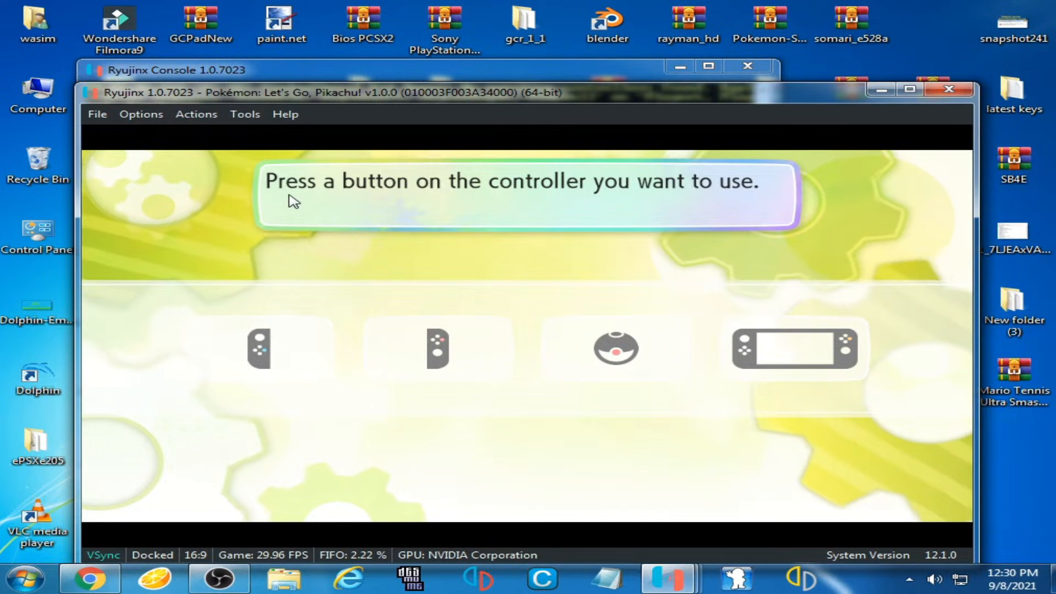
{"action": "mouse_move", "coordinate": [613, 201]}
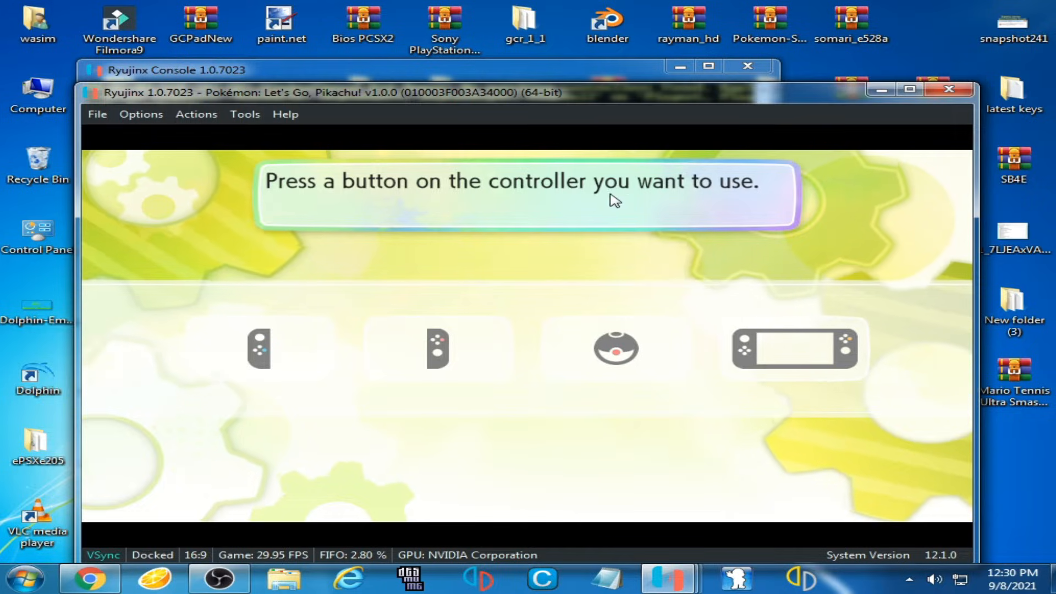
{"action": "mouse_move", "coordinate": [572, 310]}
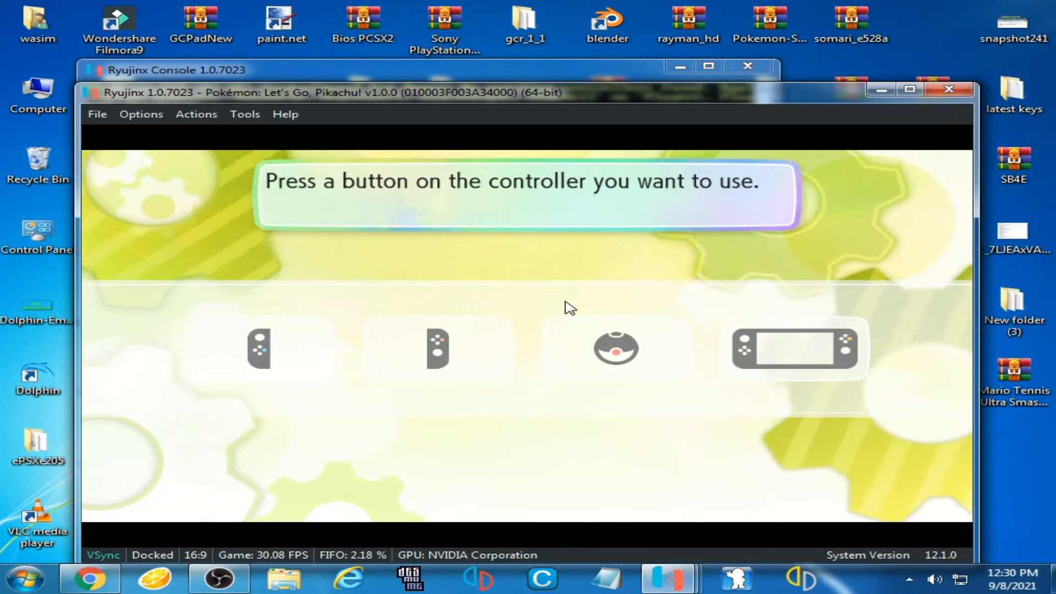
{"action": "mouse_move", "coordinate": [519, 272]}
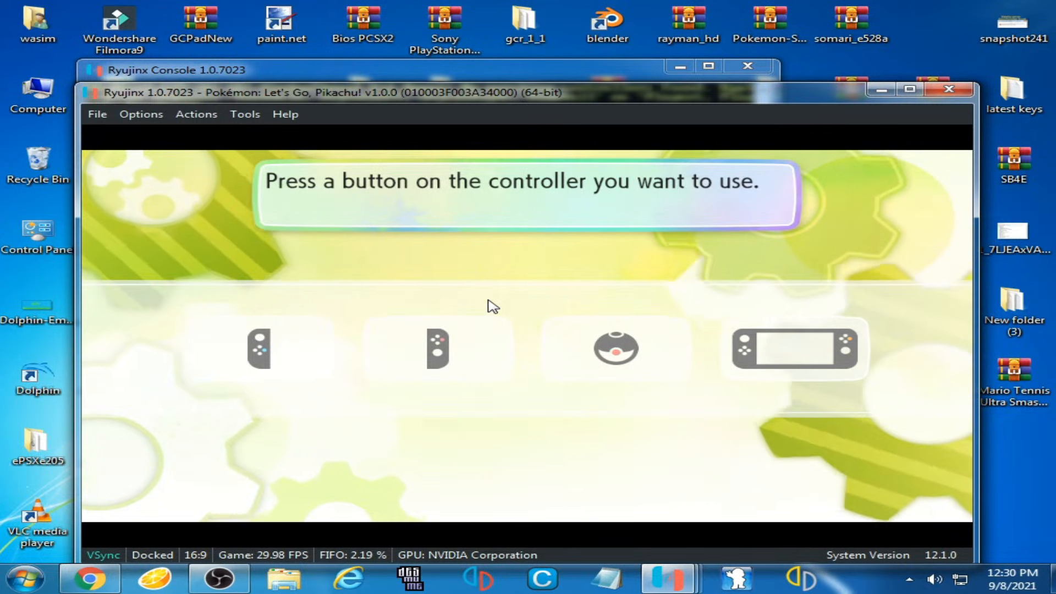
{"action": "mouse_move", "coordinate": [607, 292]}
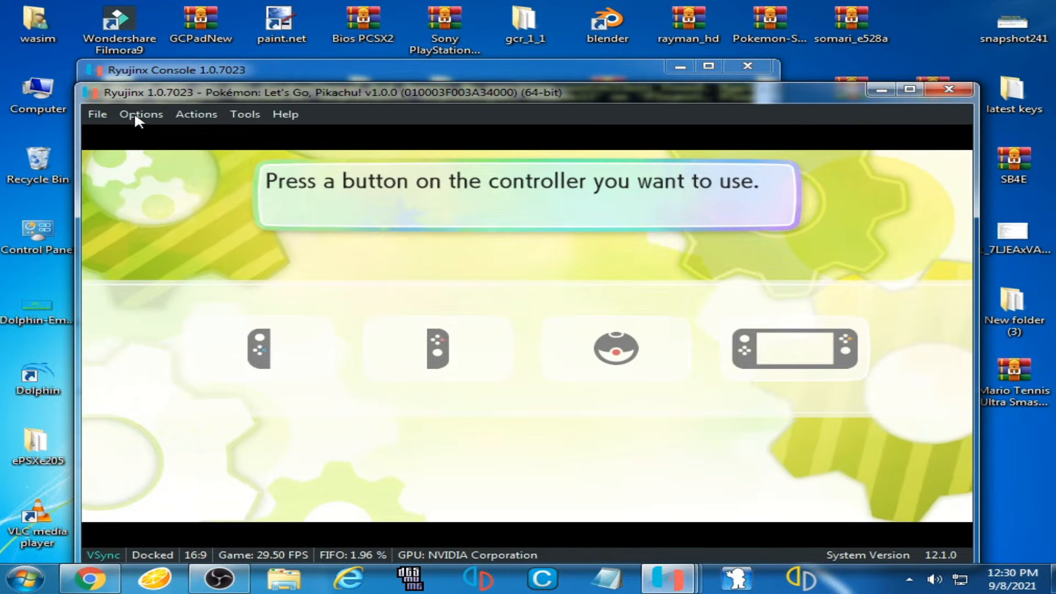
Open Player 1's controller configuration in the Input settings
{"action": "left_click", "coordinate": [140, 114]}
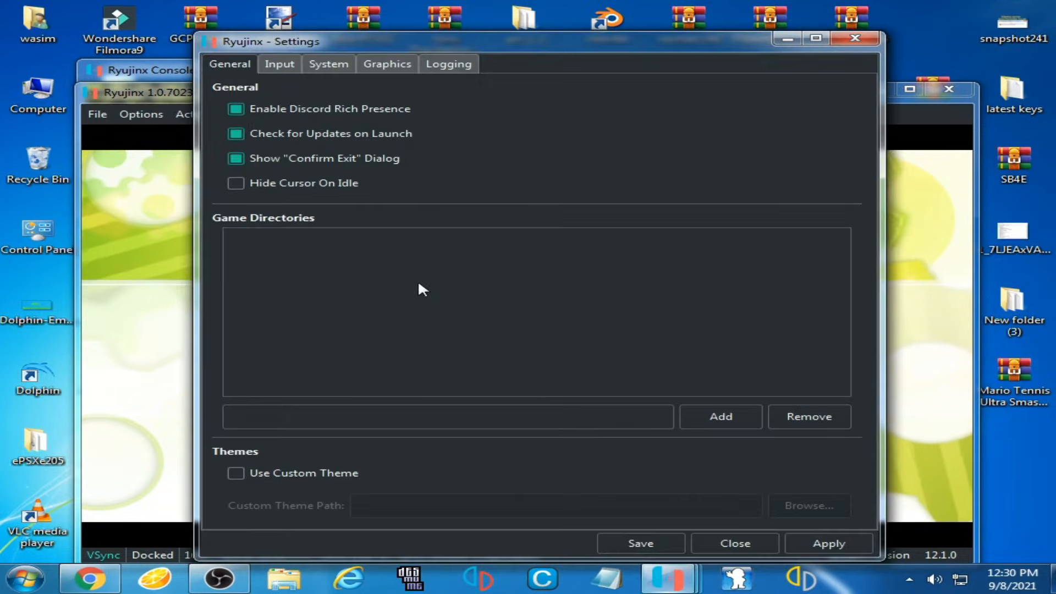
{"action": "left_click", "coordinate": [279, 63]}
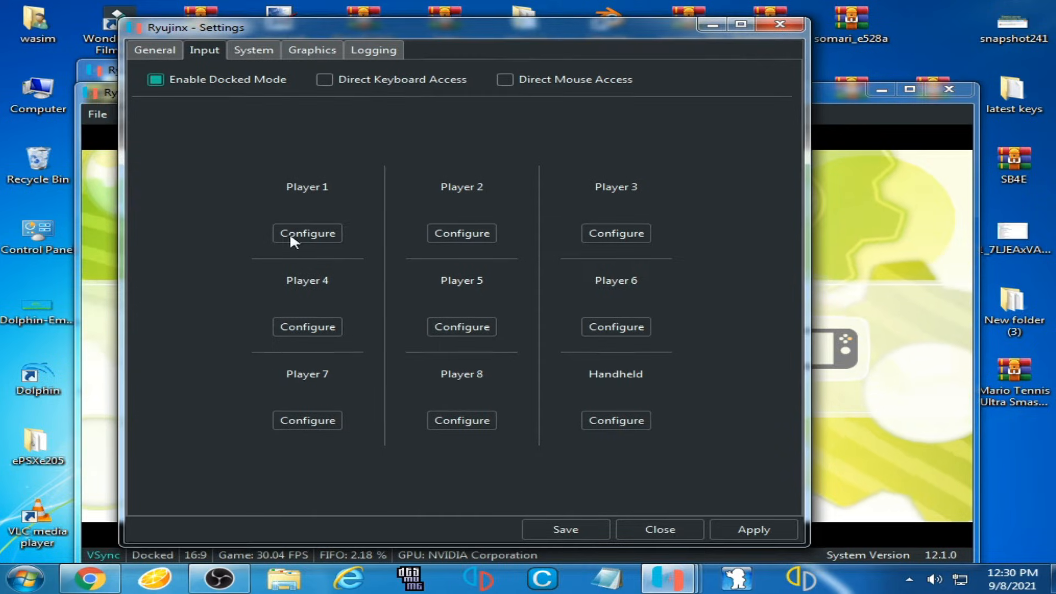
{"action": "left_click", "coordinate": [307, 234]}
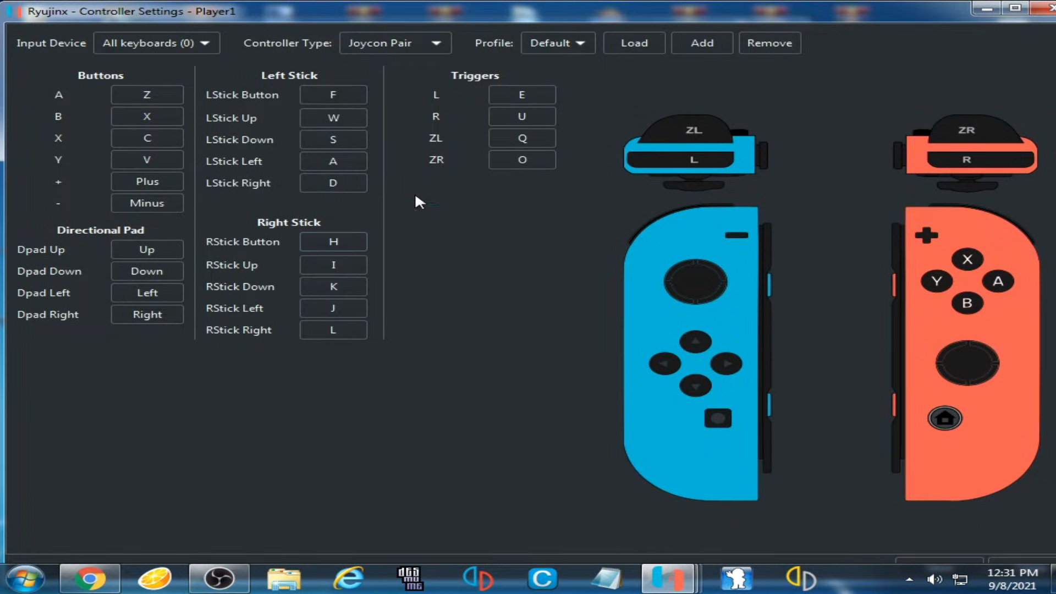
Begin rebinding Player 1's A and B buttons to new keyboard keys
{"action": "left_click", "coordinate": [147, 94]}
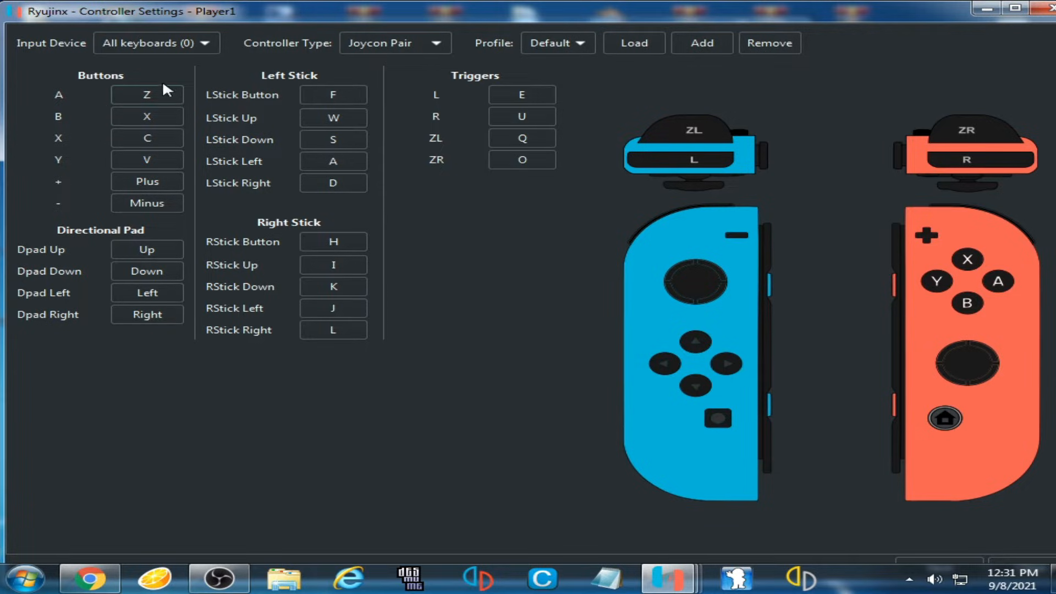
{"action": "mouse_move", "coordinate": [87, 170]}
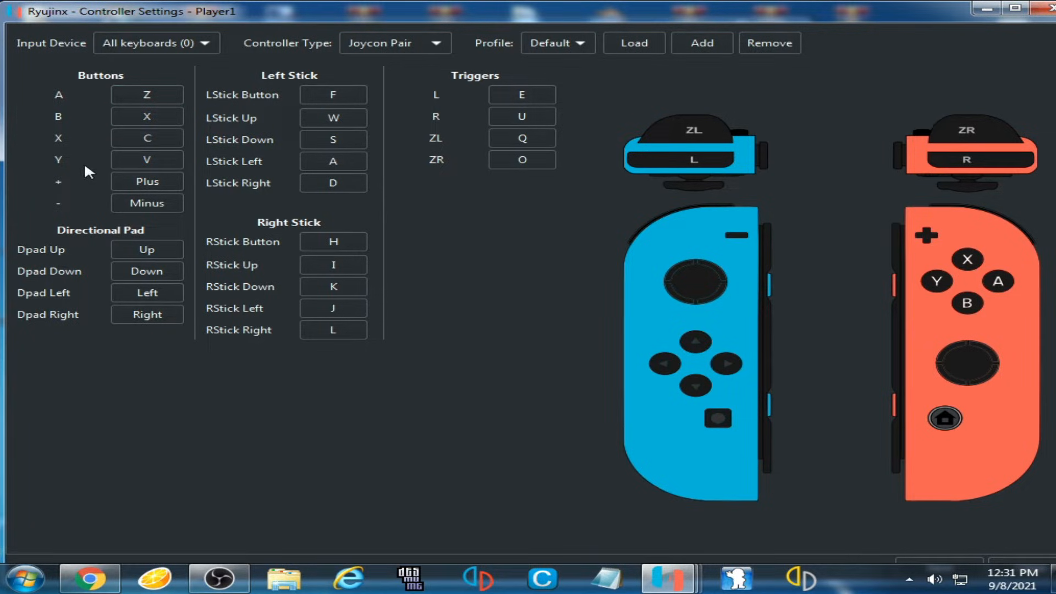
{"action": "mouse_move", "coordinate": [195, 139]}
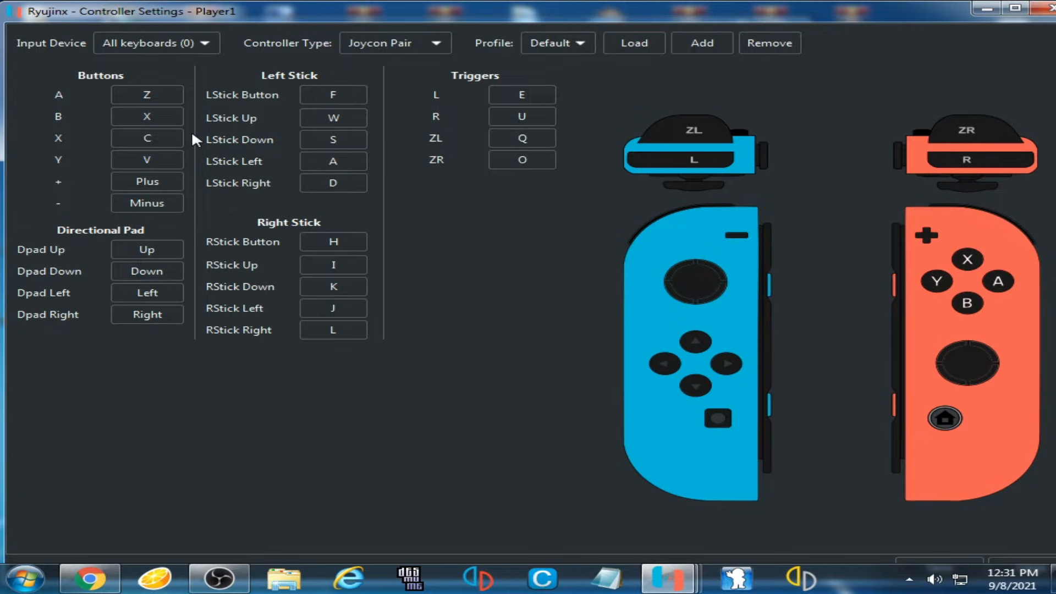
{"action": "left_click", "coordinate": [146, 116]}
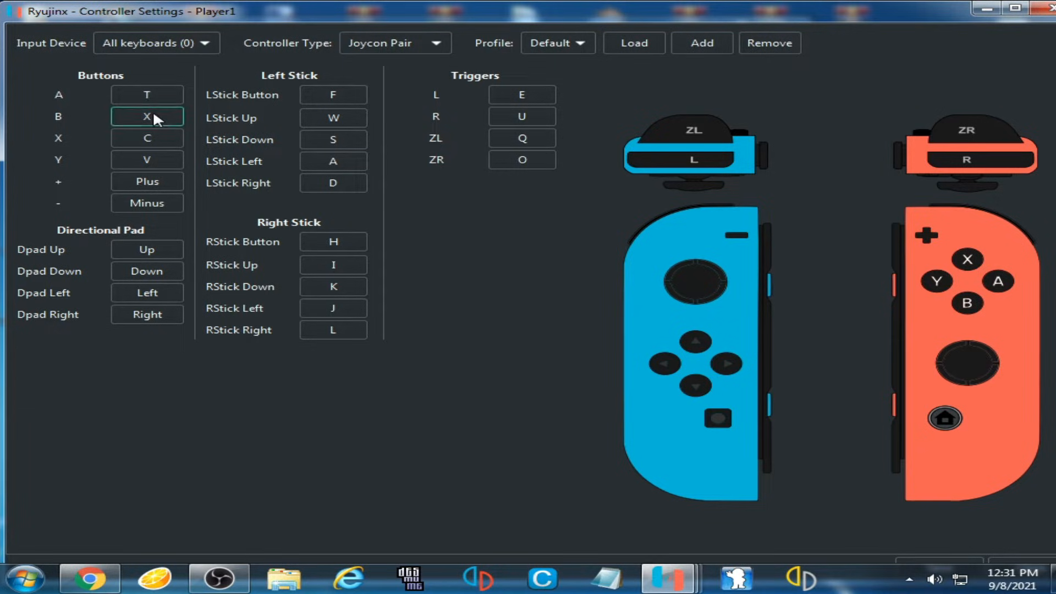
{"action": "left_click", "coordinate": [147, 138]}
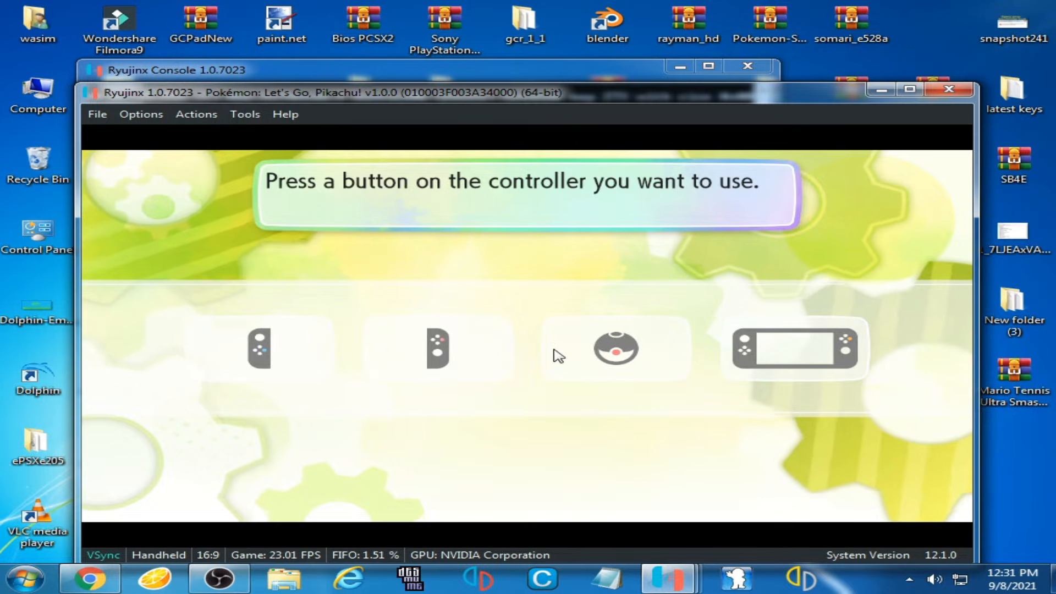
Reopen Player 1's controller configuration under Settings > Input
{"action": "left_click", "coordinate": [141, 114]}
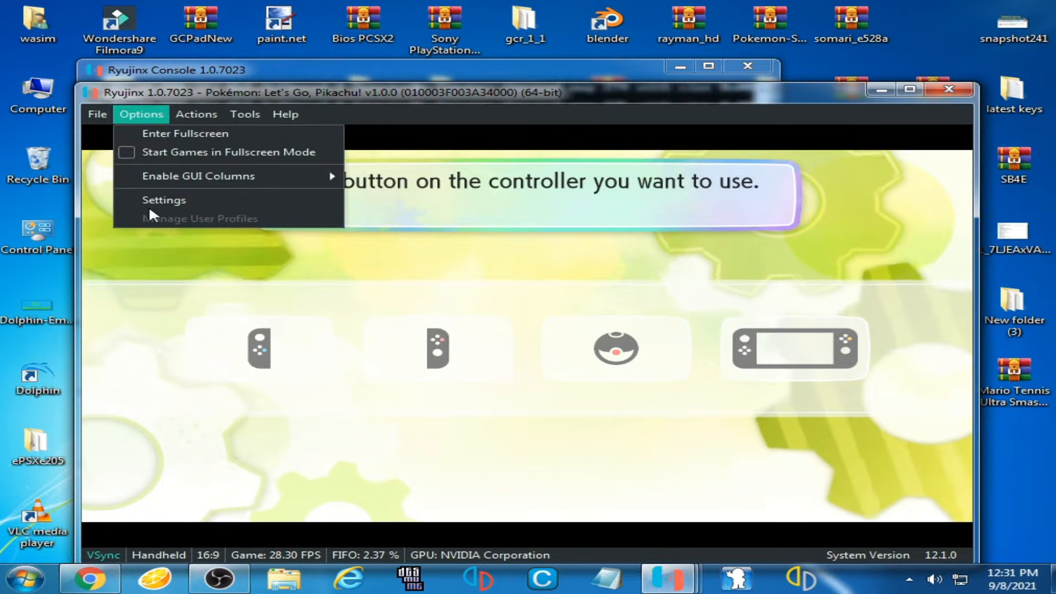
{"action": "left_click", "coordinate": [164, 200]}
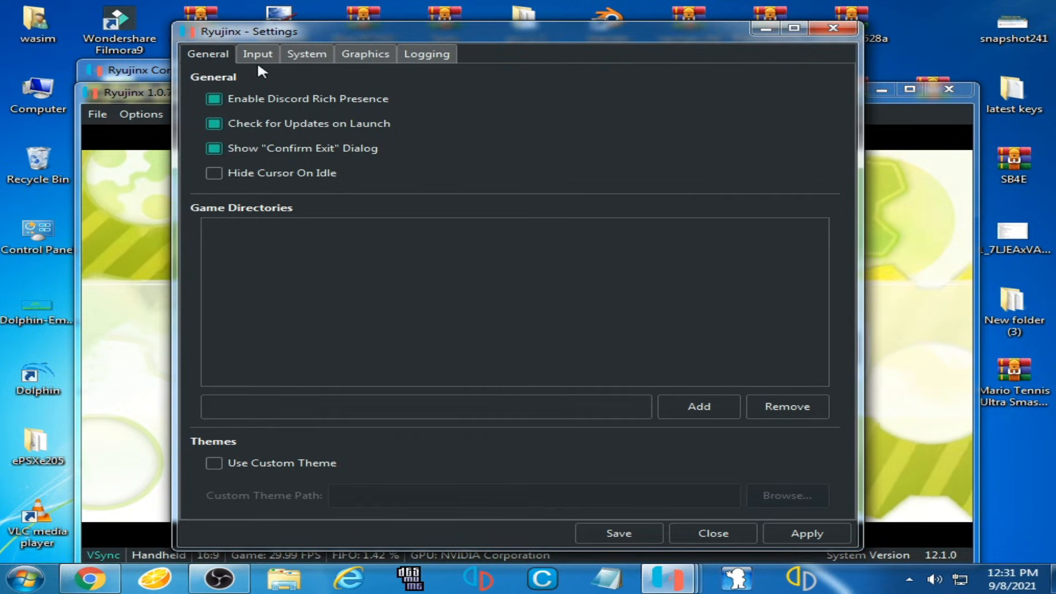
{"action": "left_click", "coordinate": [258, 54]}
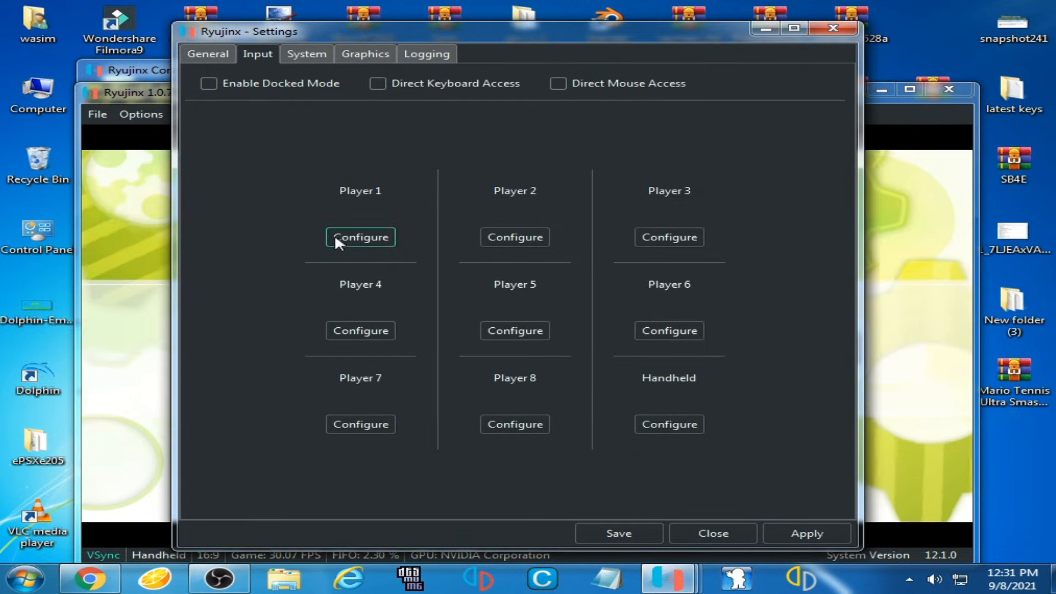
{"action": "left_click", "coordinate": [359, 237]}
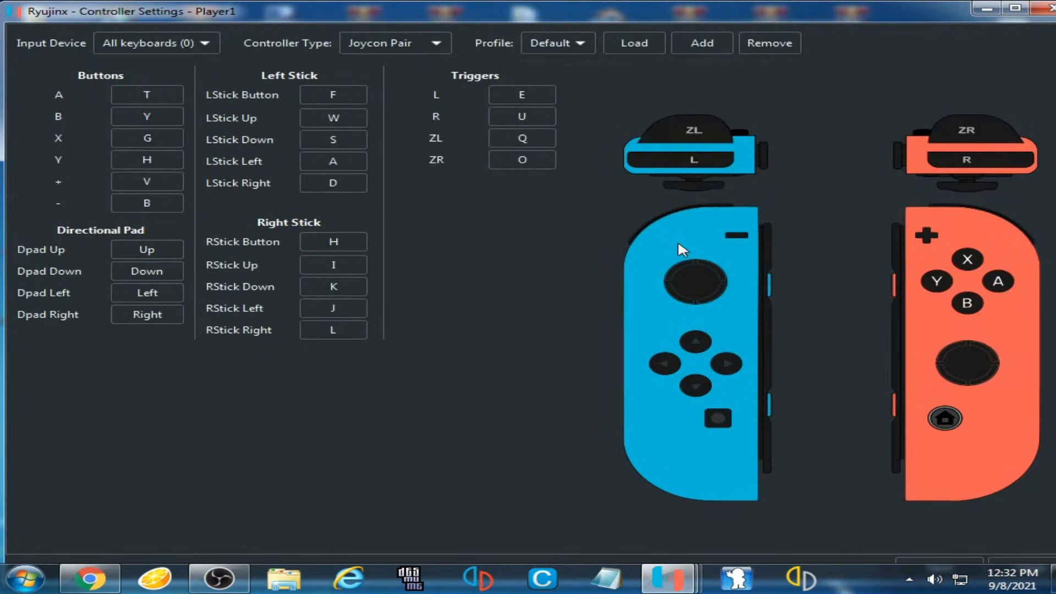
{"action": "mouse_move", "coordinate": [763, 238]}
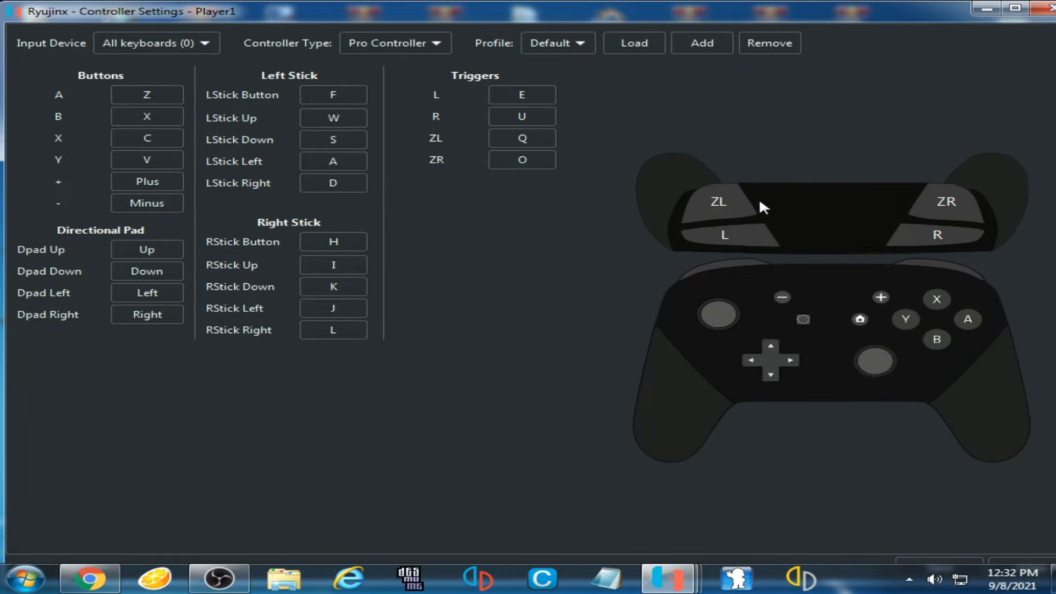
Rebind Player 1's A and B buttons and the next button fields to T, Y and onward
{"action": "left_click", "coordinate": [395, 43]}
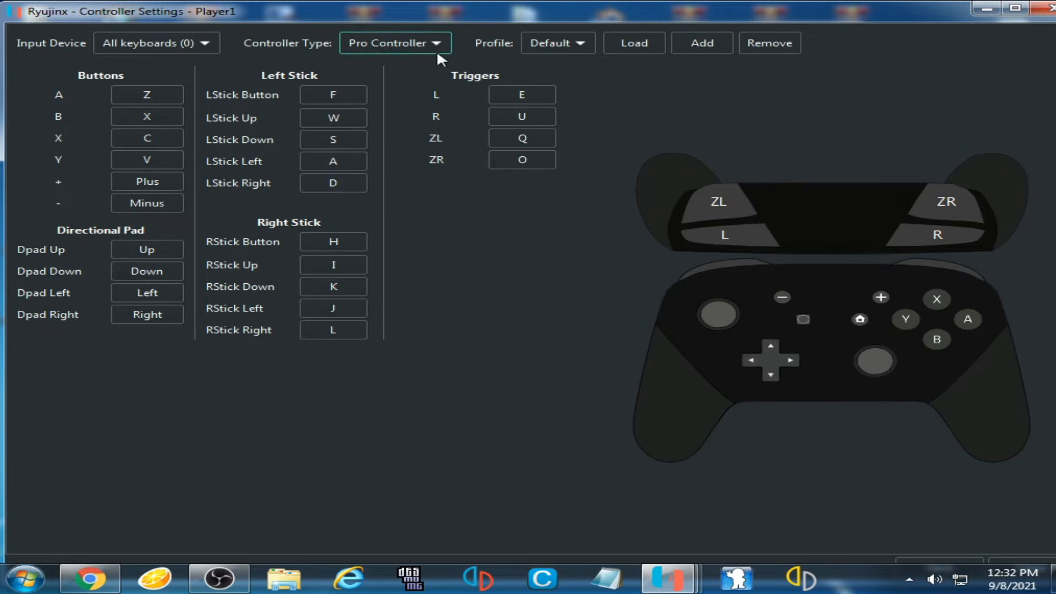
{"action": "left_click", "coordinate": [146, 117]}
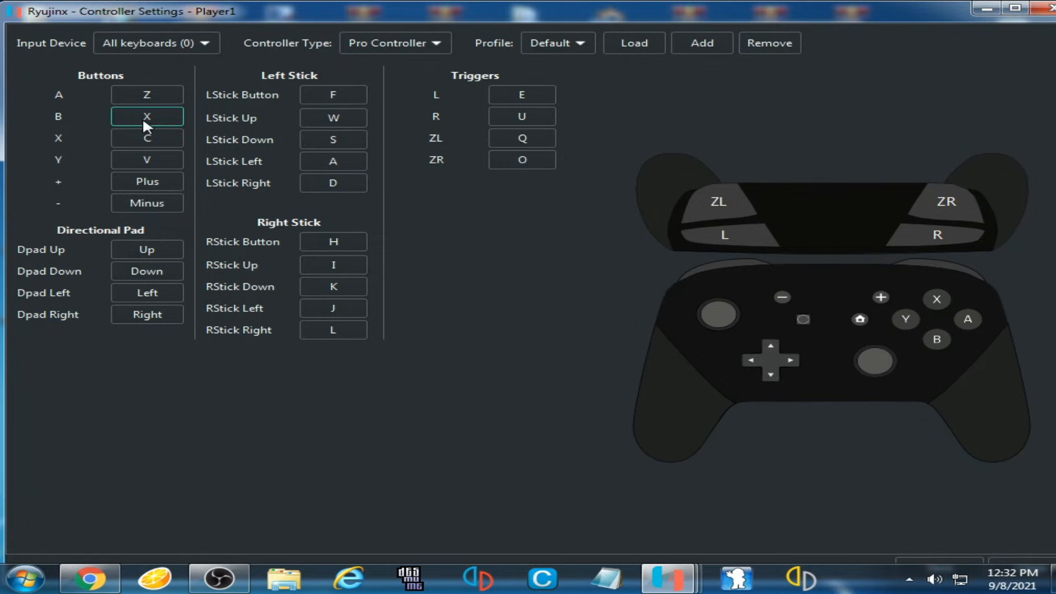
{"action": "left_click", "coordinate": [146, 94]}
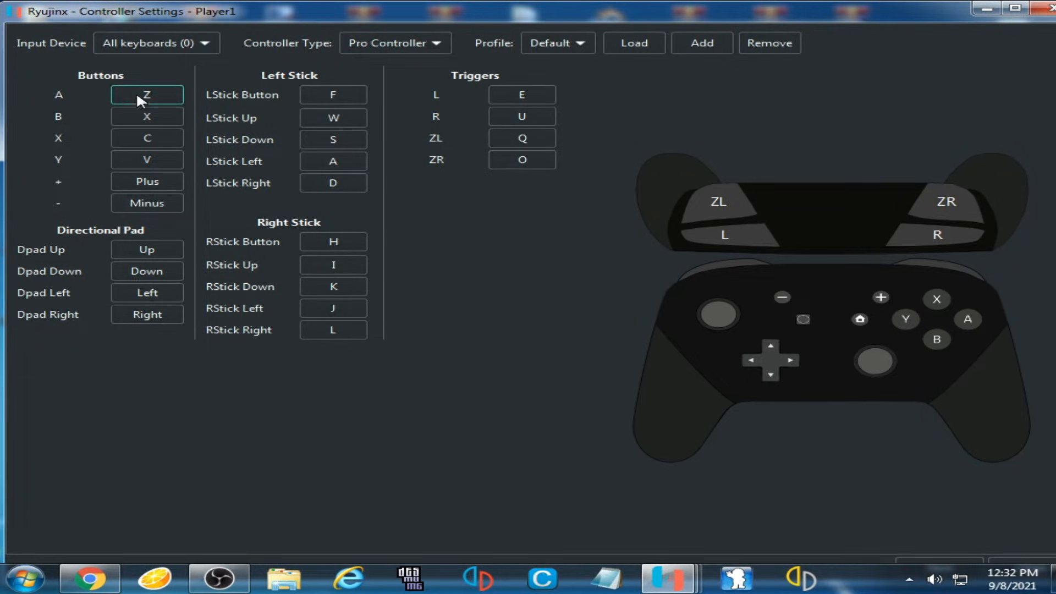
{"action": "mouse_move", "coordinate": [71, 135]}
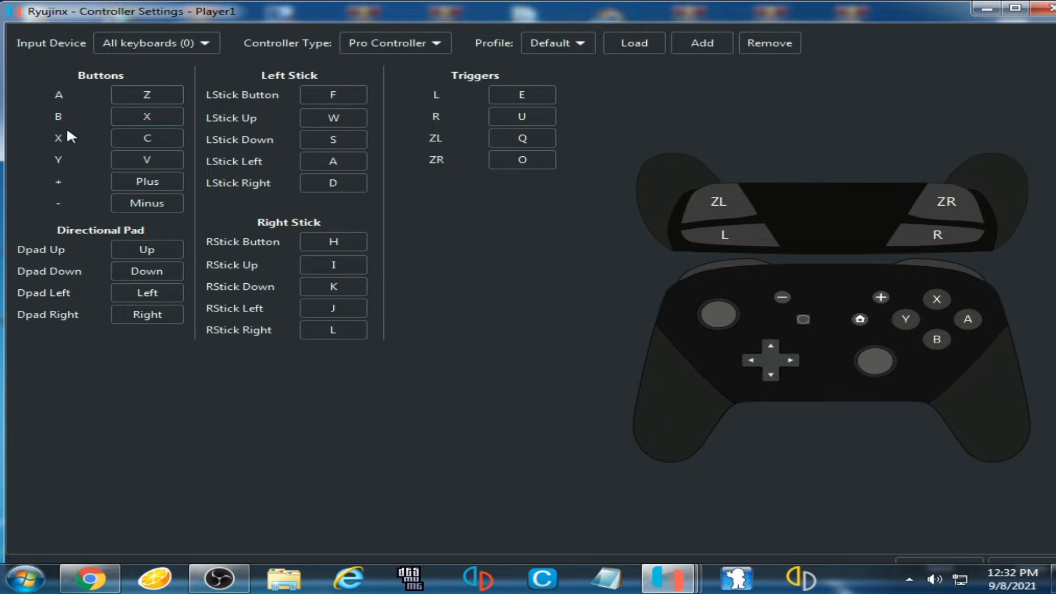
{"action": "left_click", "coordinate": [147, 139]}
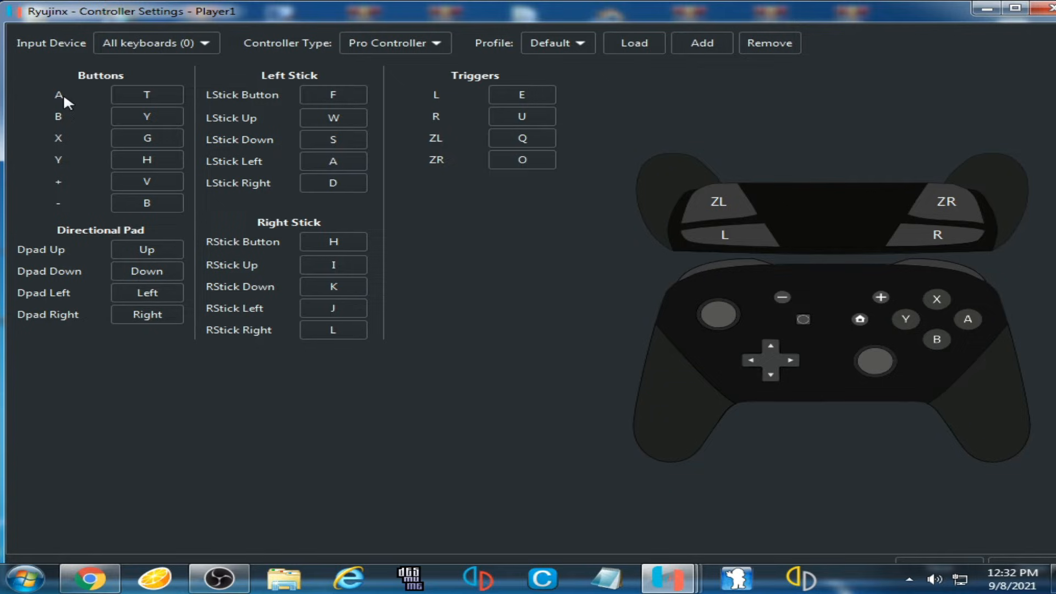
{"action": "mouse_move", "coordinate": [708, 21]}
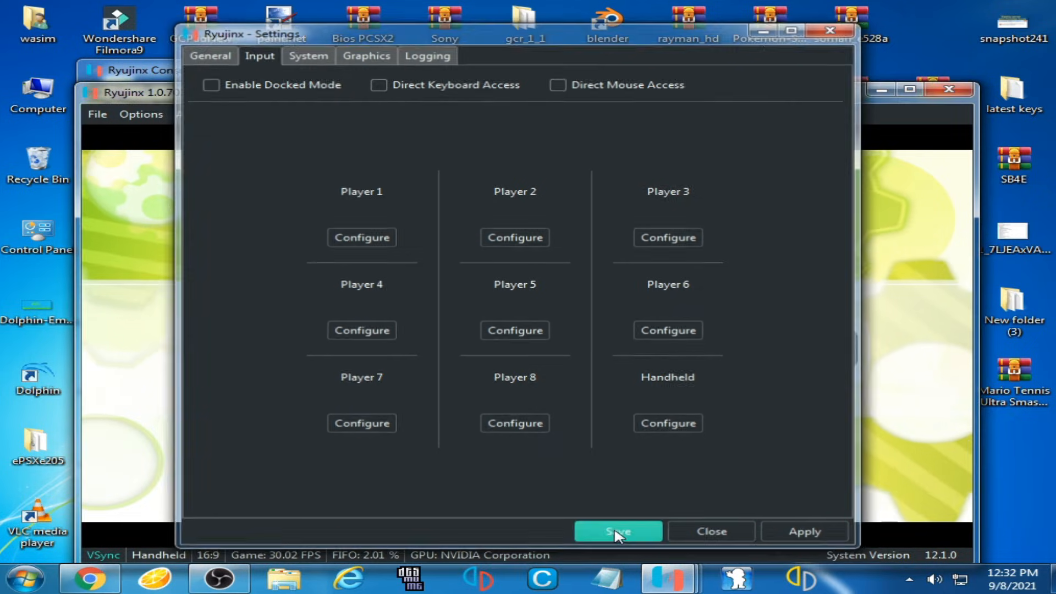
Save the Player 1 input settings and reopen the emulator Settings
{"action": "left_click", "coordinate": [617, 532]}
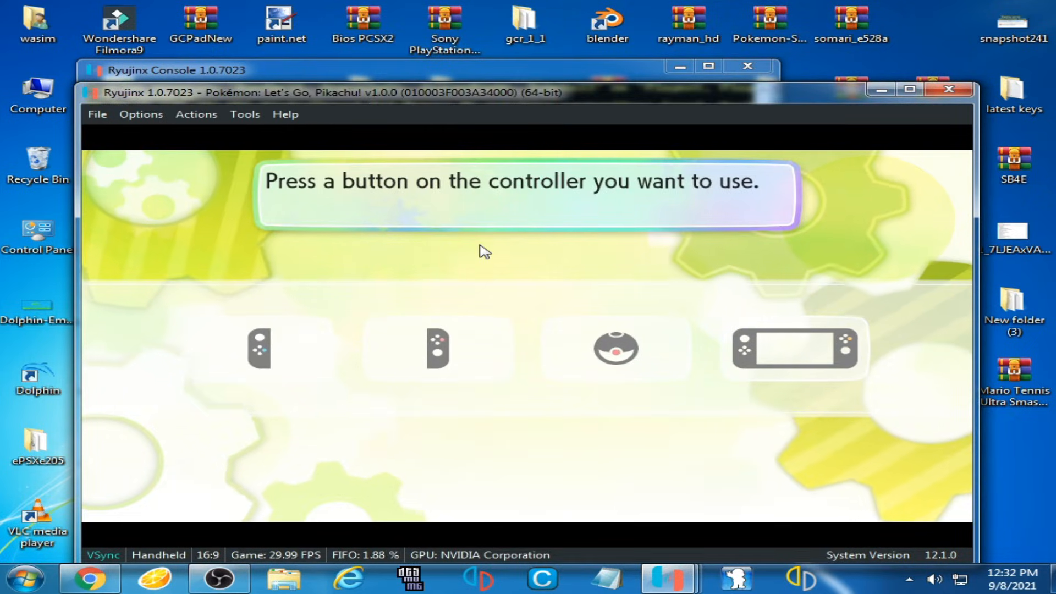
{"action": "left_click", "coordinate": [141, 114]}
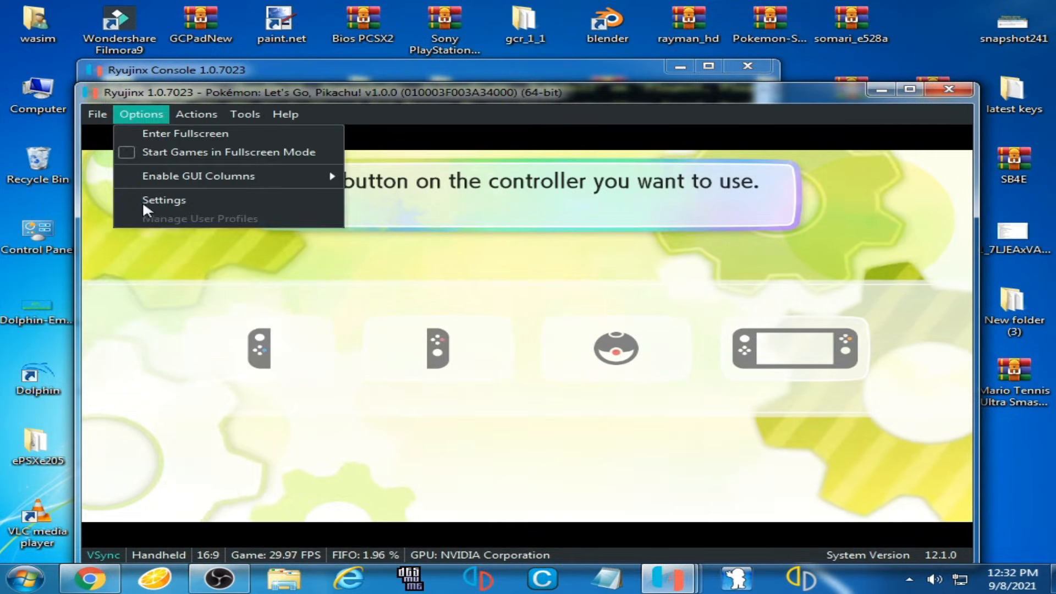
{"action": "left_click", "coordinate": [164, 200]}
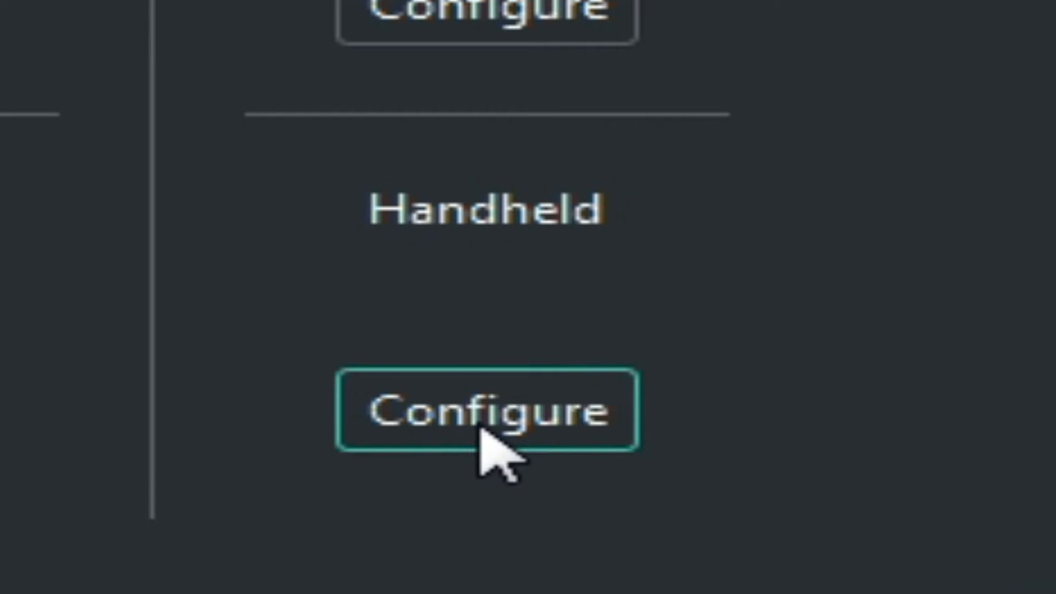
Set the Handheld controller's input device to All keyboards
{"action": "left_click", "coordinate": [487, 409]}
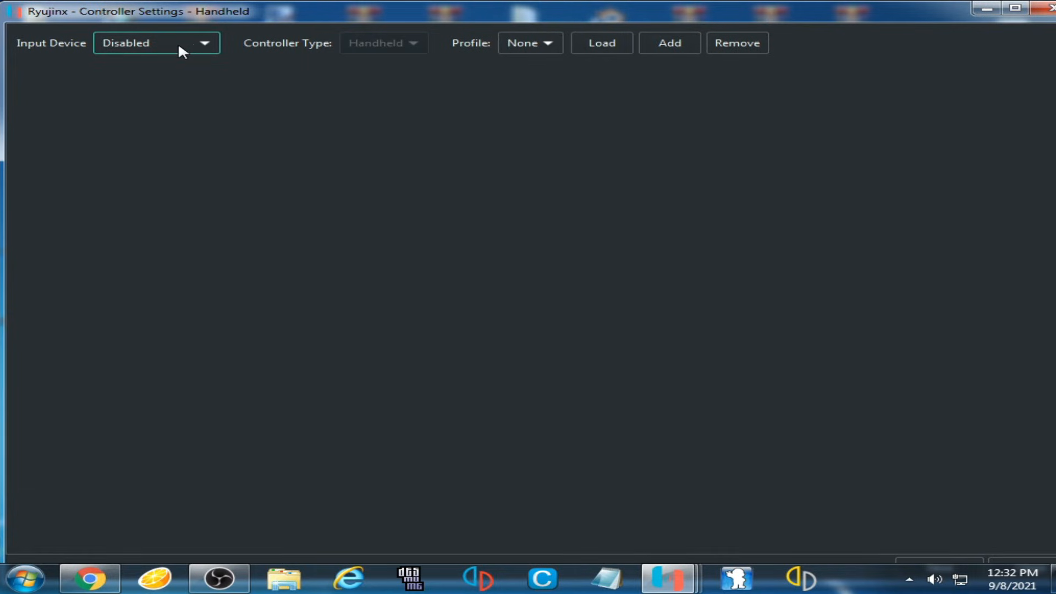
{"action": "left_click", "coordinate": [157, 43]}
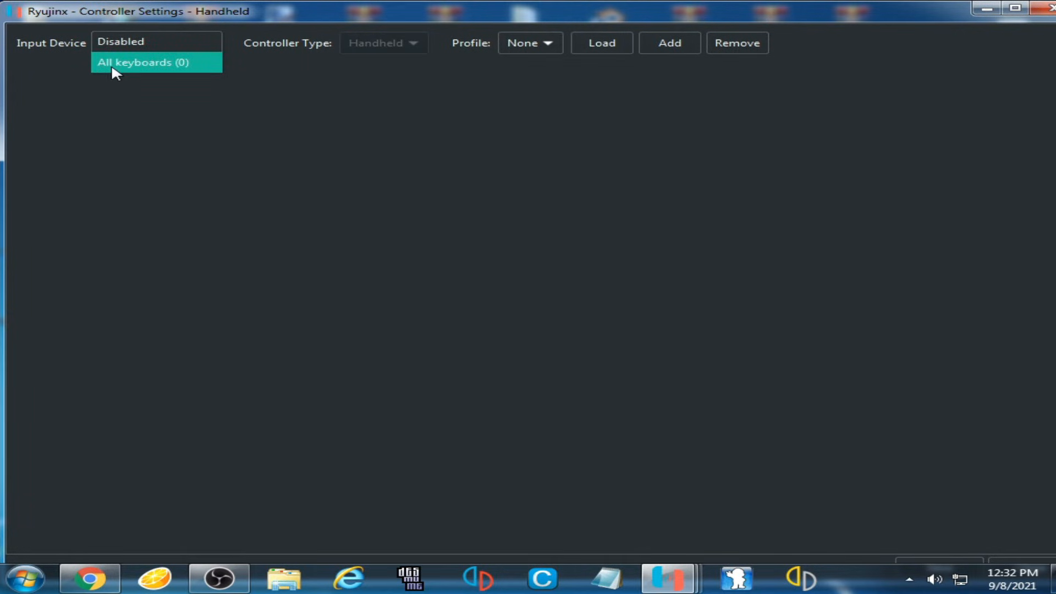
{"action": "left_click", "coordinate": [143, 62]}
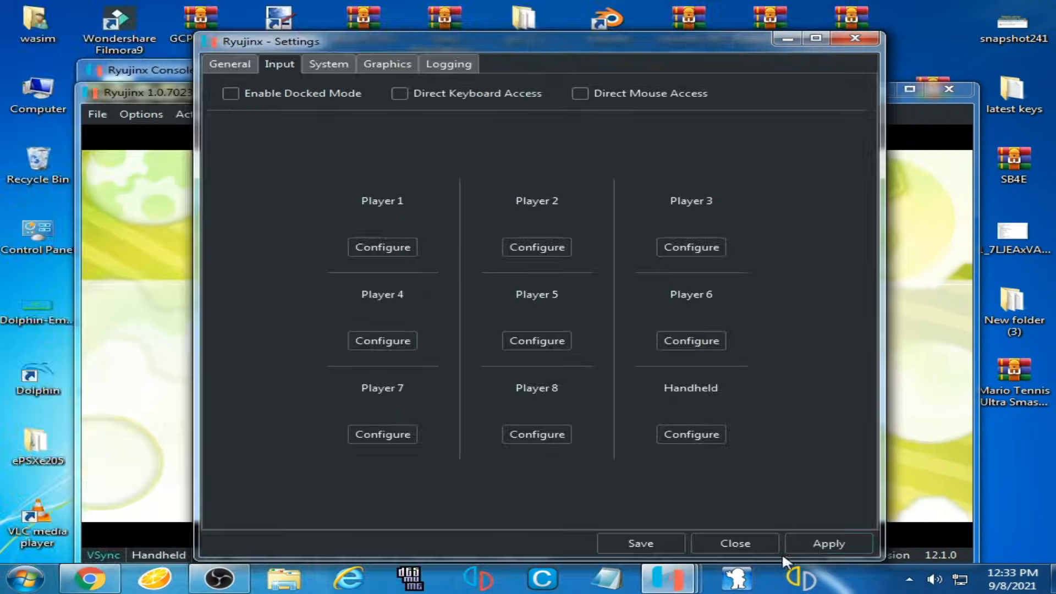
{"action": "mouse_move", "coordinate": [641, 543]}
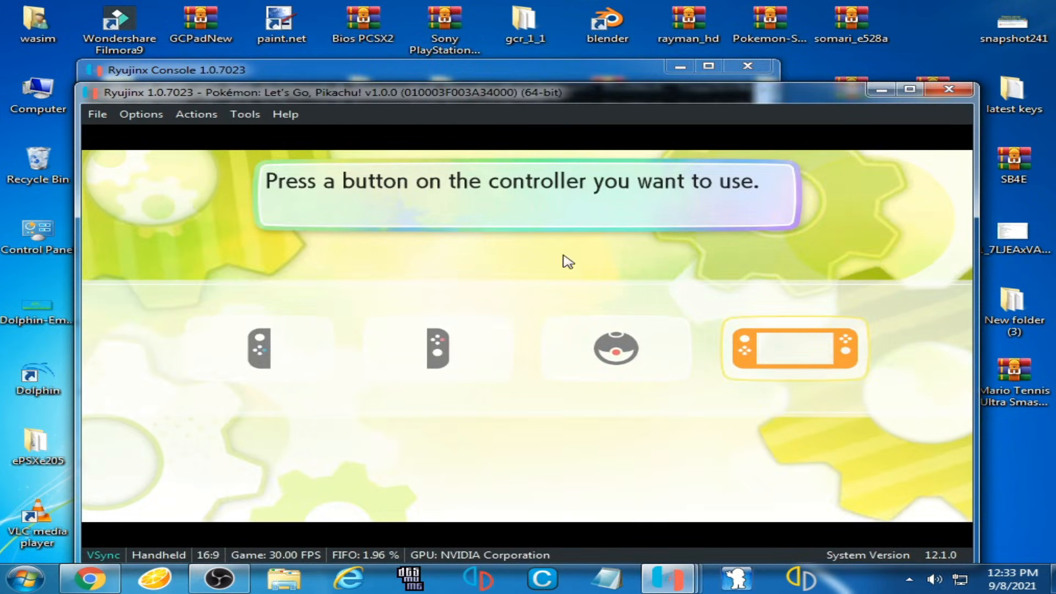
{"action": "mouse_move", "coordinate": [715, 355]}
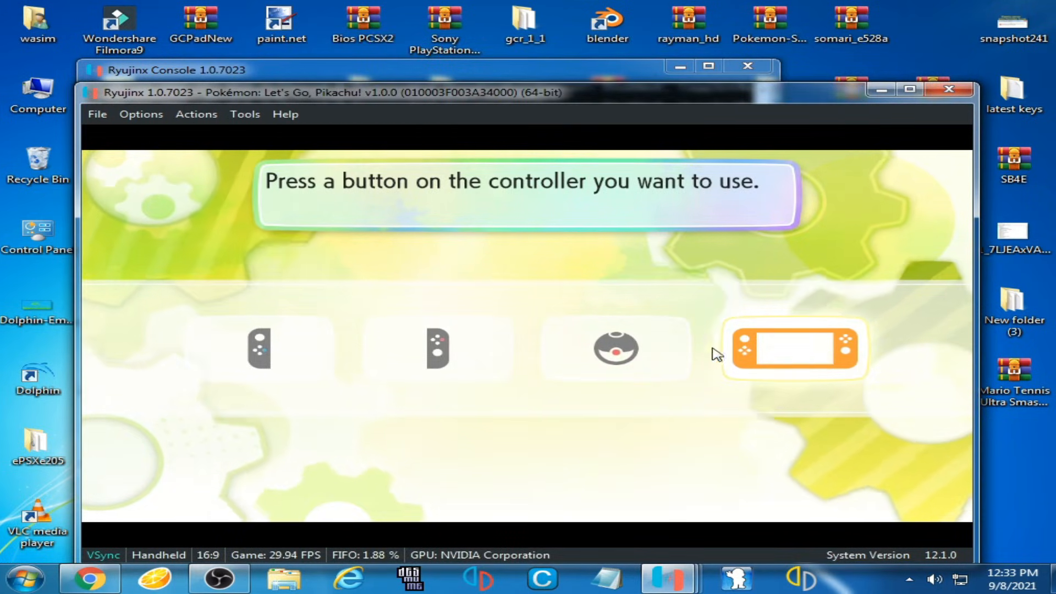
{"action": "mouse_move", "coordinate": [583, 330]}
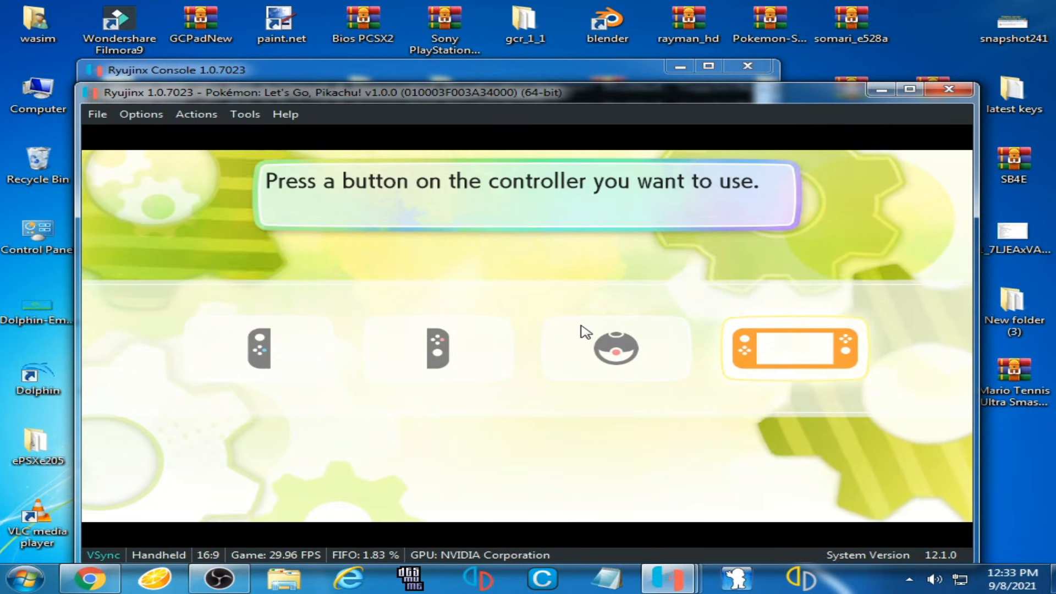
{"action": "mouse_move", "coordinate": [551, 351]}
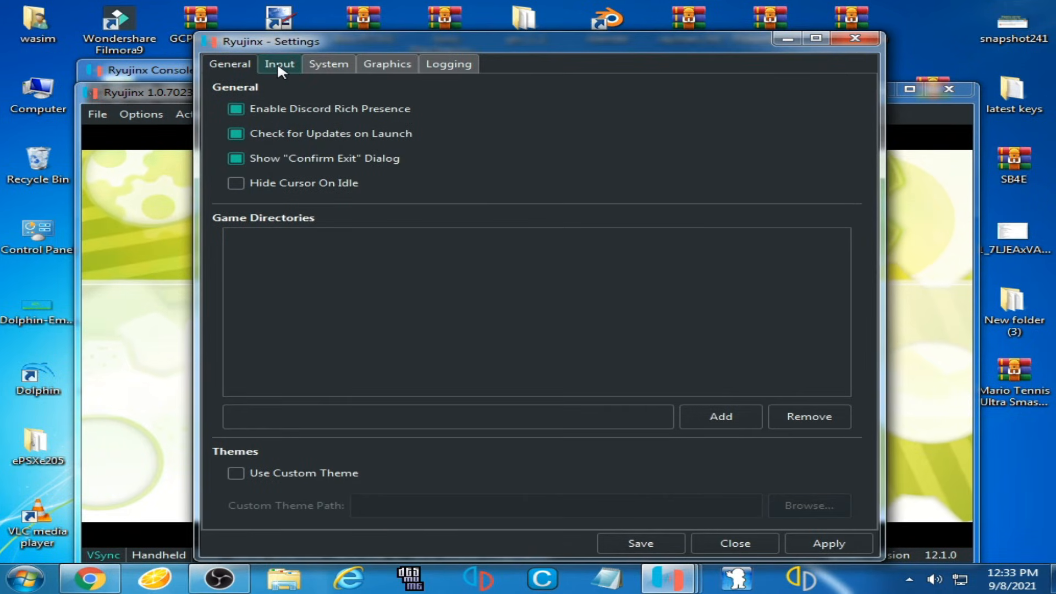
Open the Handheld configuration and start rebinding its A and B buttons to T and Y
{"action": "left_click", "coordinate": [279, 64]}
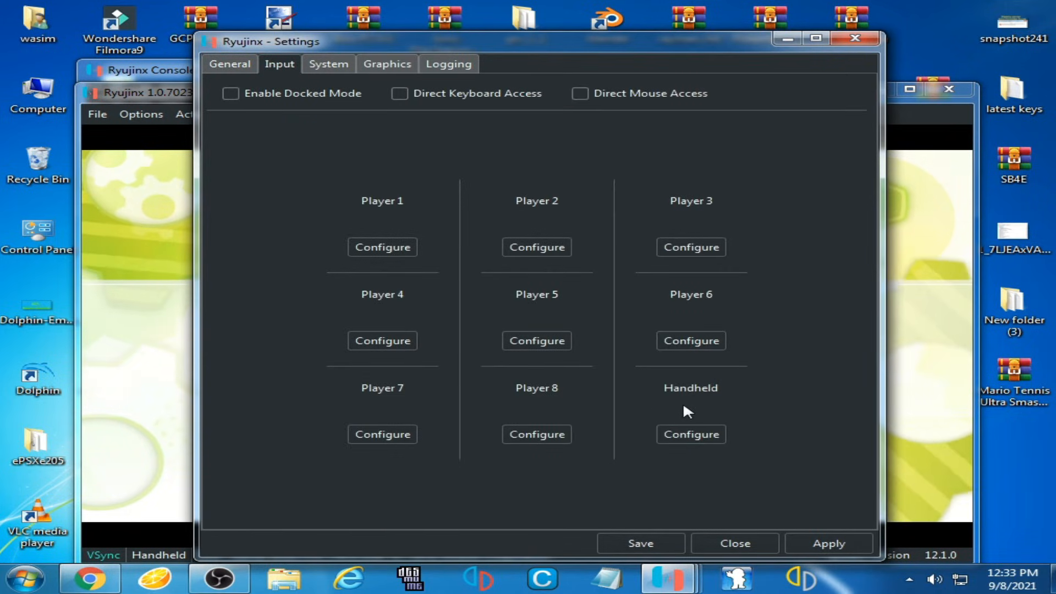
{"action": "left_click", "coordinate": [689, 434]}
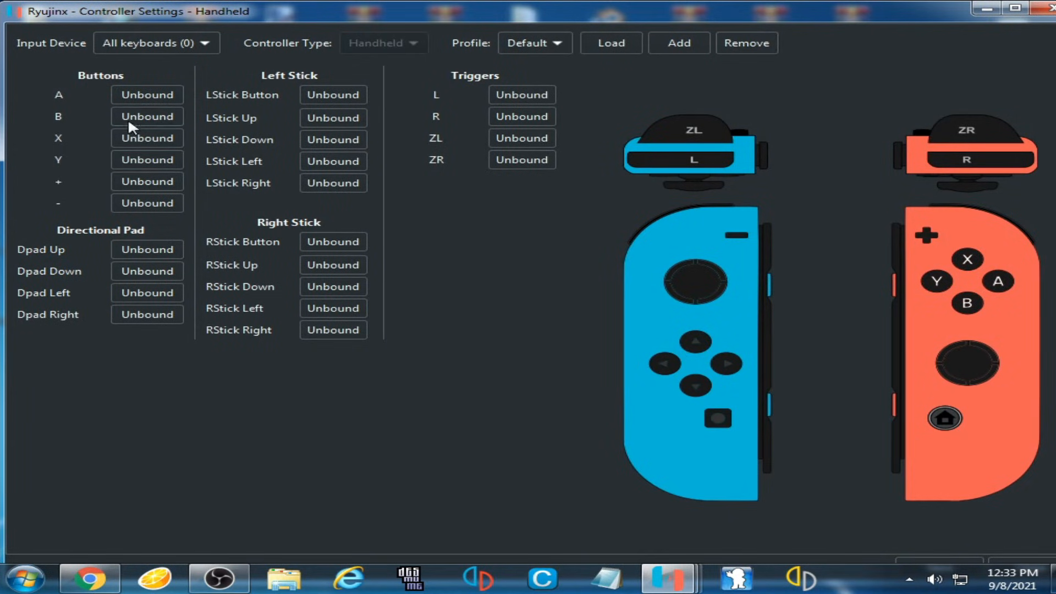
{"action": "left_click", "coordinate": [147, 116]}
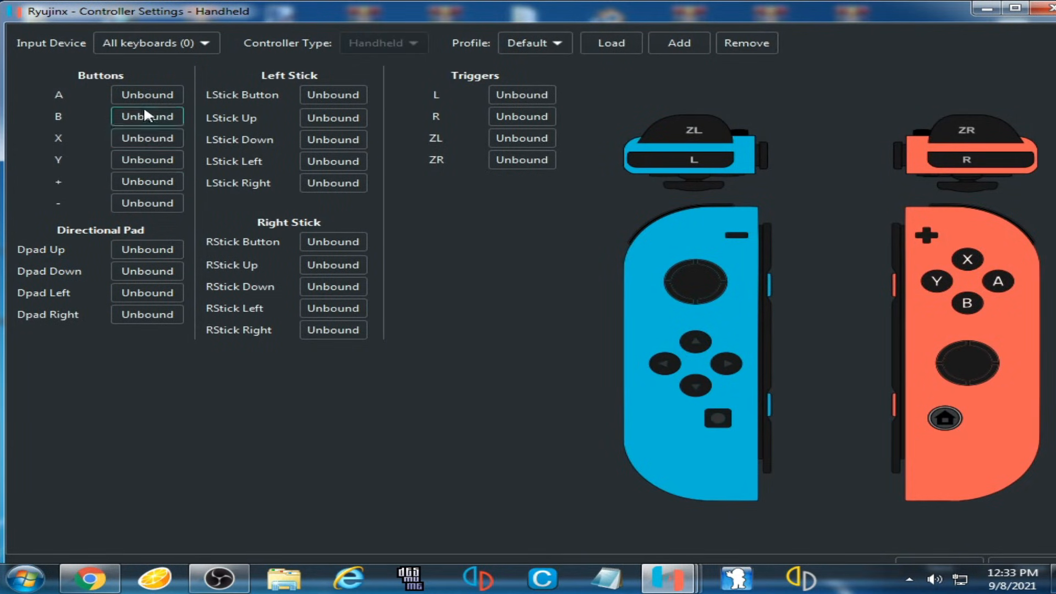
{"action": "mouse_move", "coordinate": [10, 108]}
{"action": "type", "text": "T"}
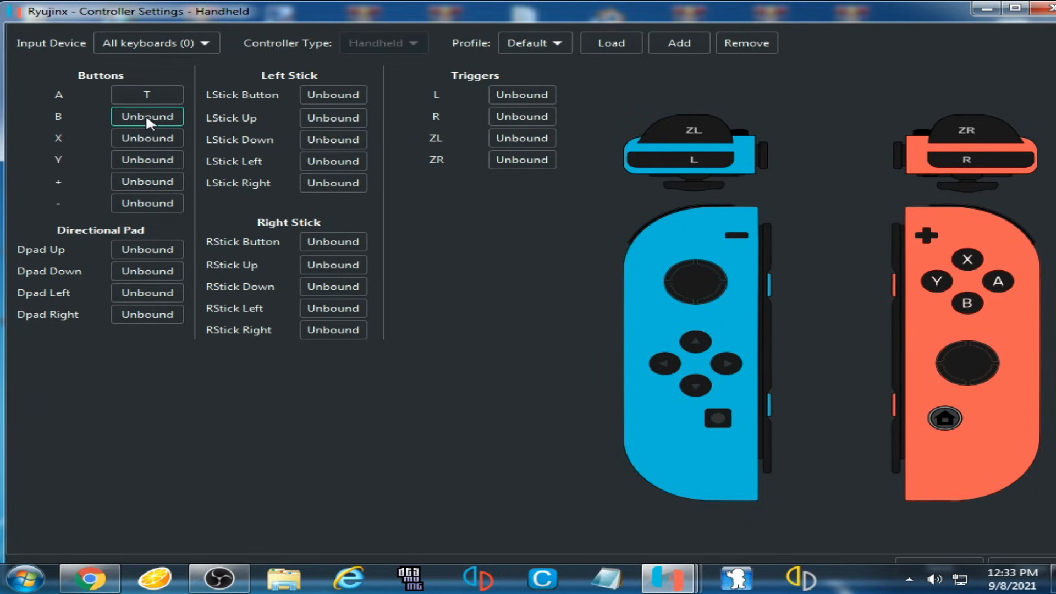
{"action": "left_click", "coordinate": [147, 117]}
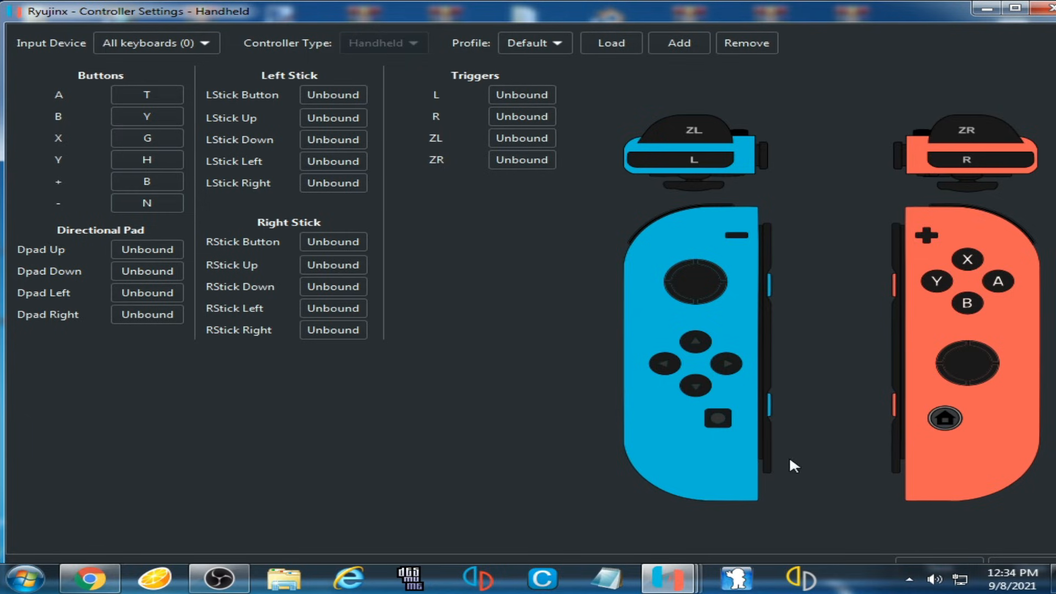
{"action": "mouse_move", "coordinate": [834, 26]}
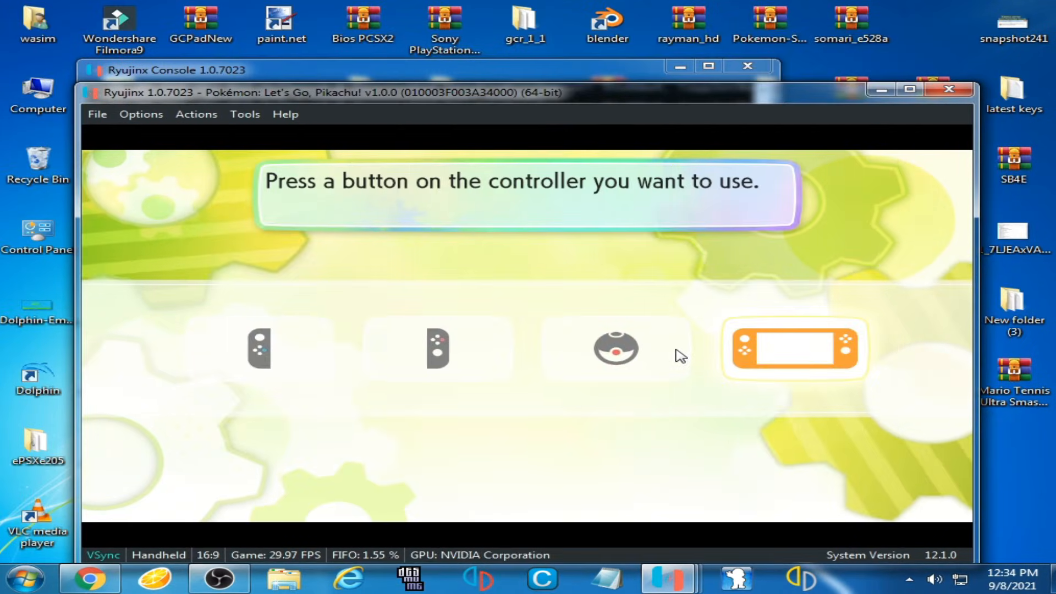
{"action": "mouse_move", "coordinate": [756, 335]}
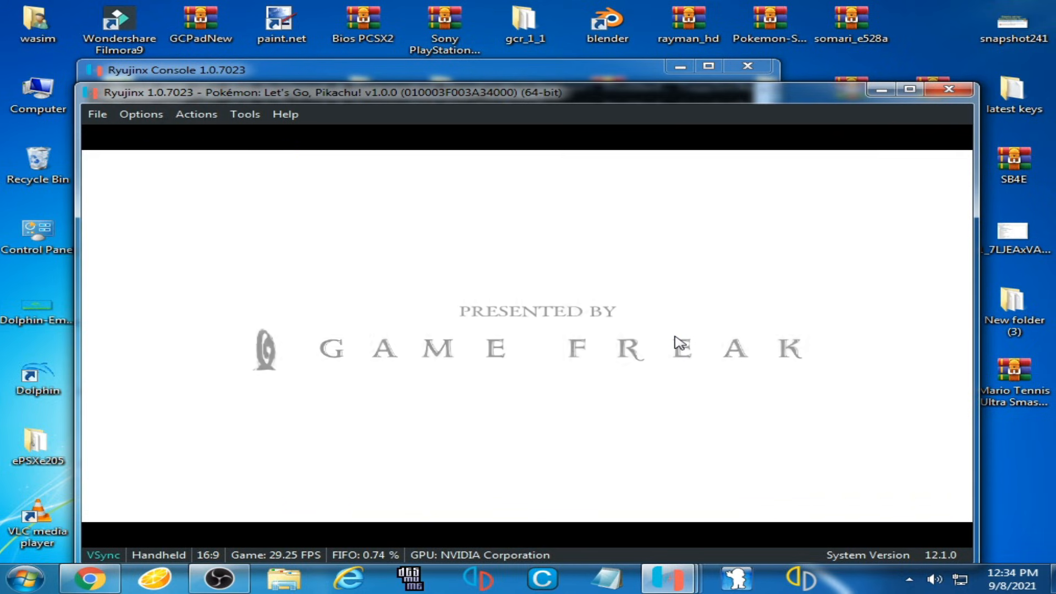
{"action": "mouse_move", "coordinate": [507, 325]}
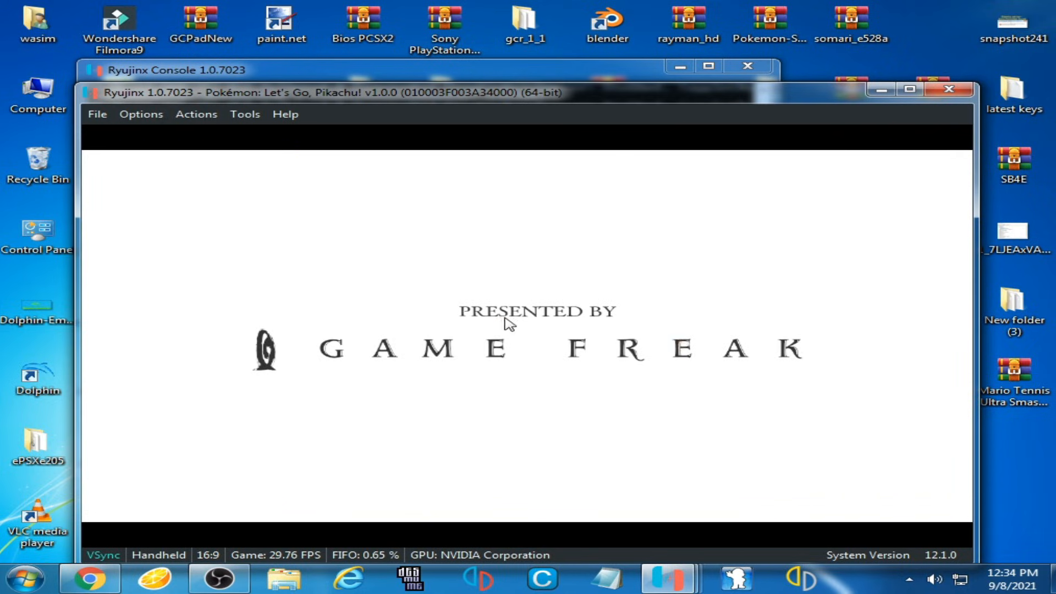